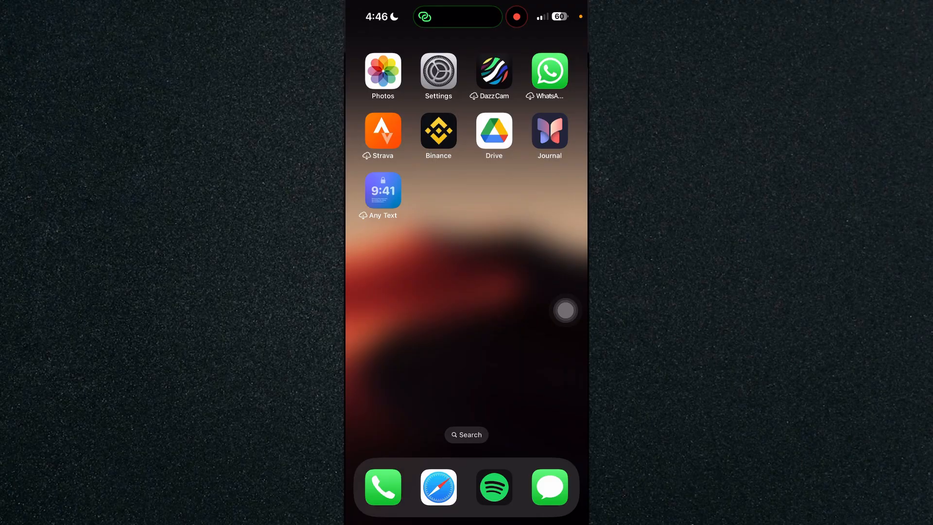
- Swipe left past the last Home Screen page into the App Library
scroll(left, 3)
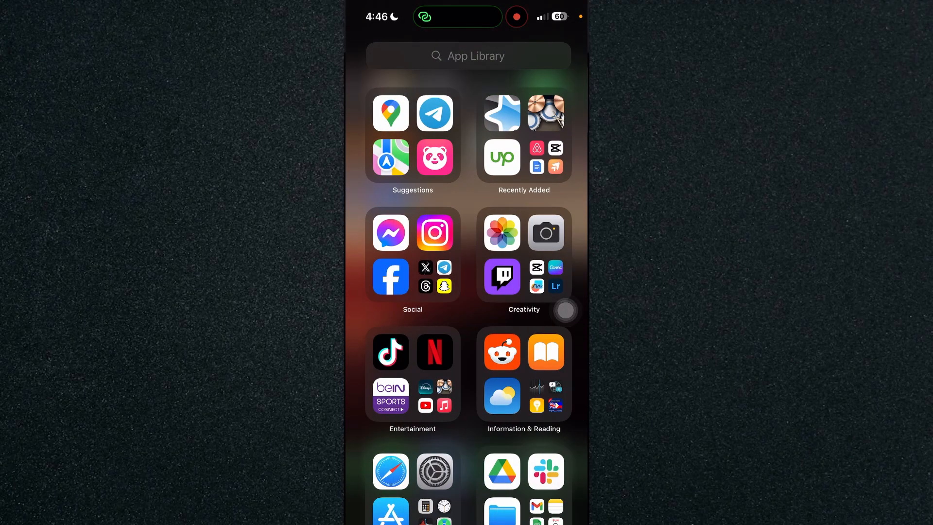
- Open the App Library's alphabetical list and scroll down to the Files app
click(467, 56)
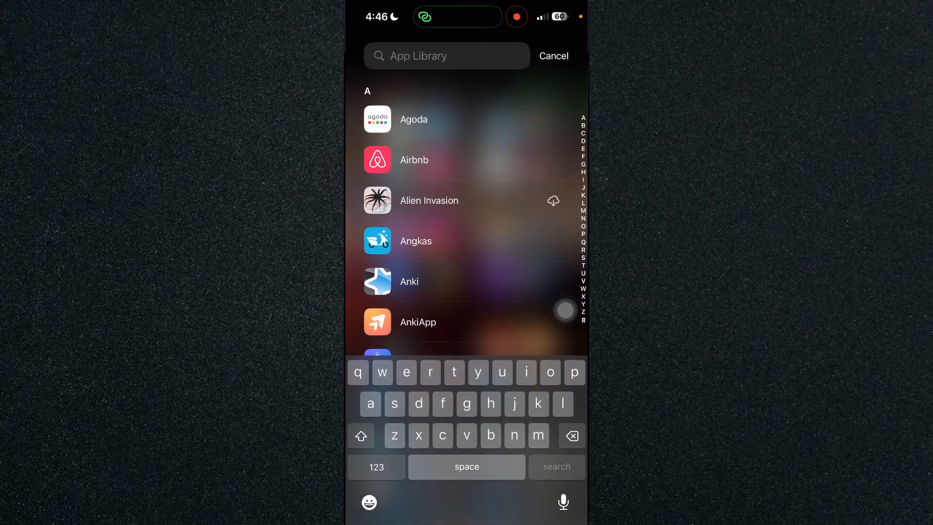
scroll(down, 3)
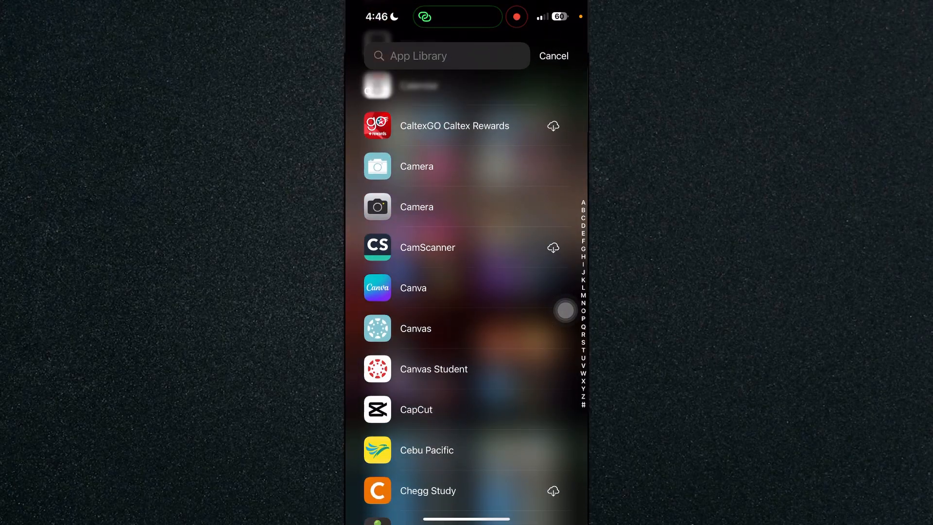
scroll(down, 3)
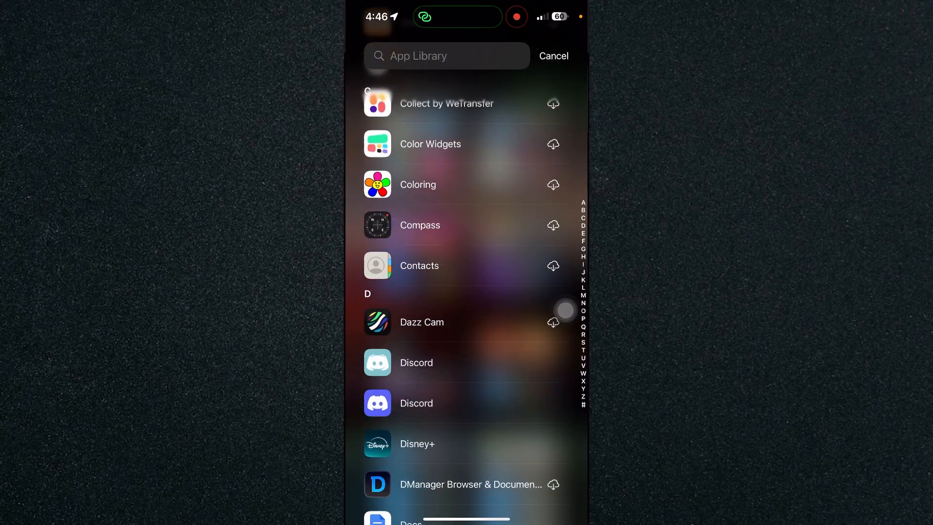
scroll(down, 3)
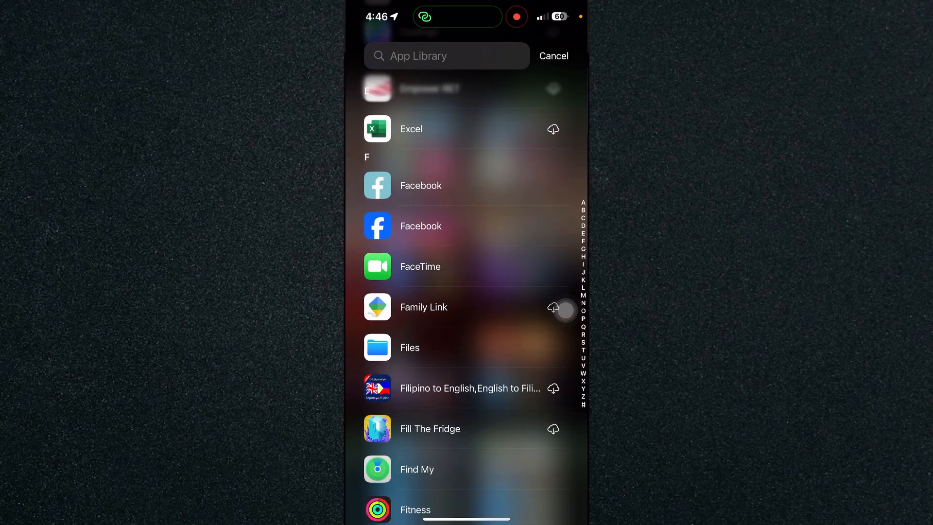
scroll(down, 3)
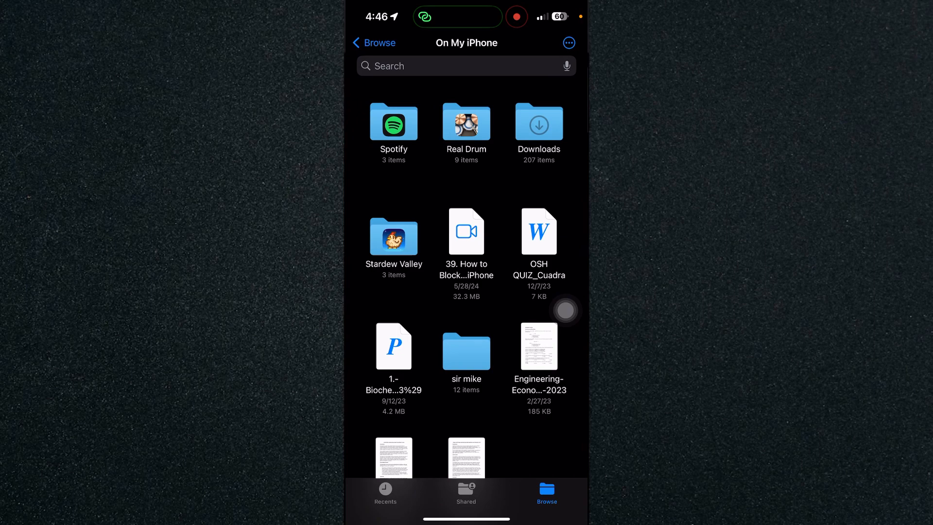
- Go back to Browse and choose Downloads under Favorites
click(373, 42)
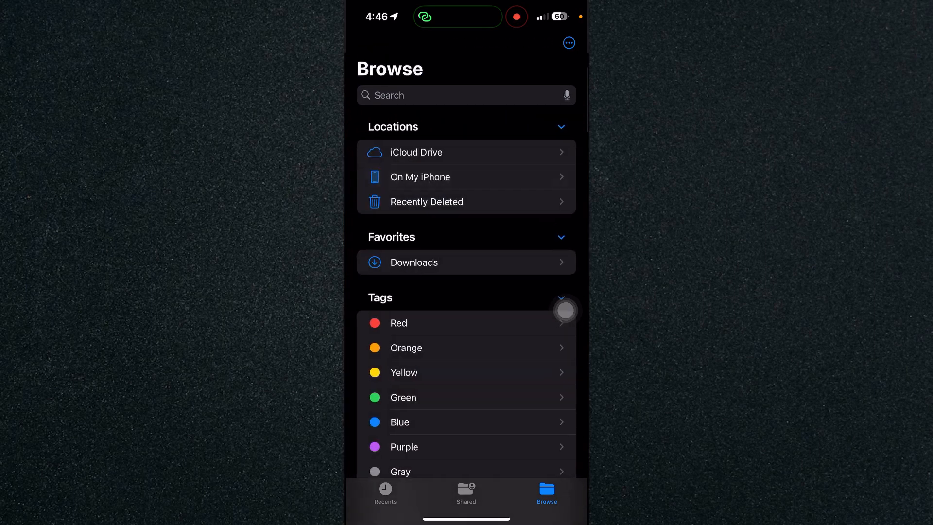
scroll(down, 3)
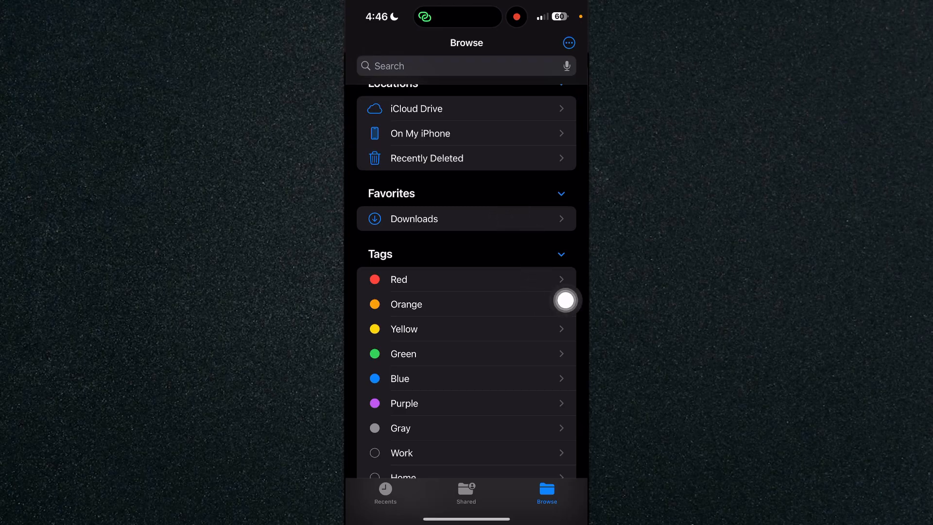
click(414, 218)
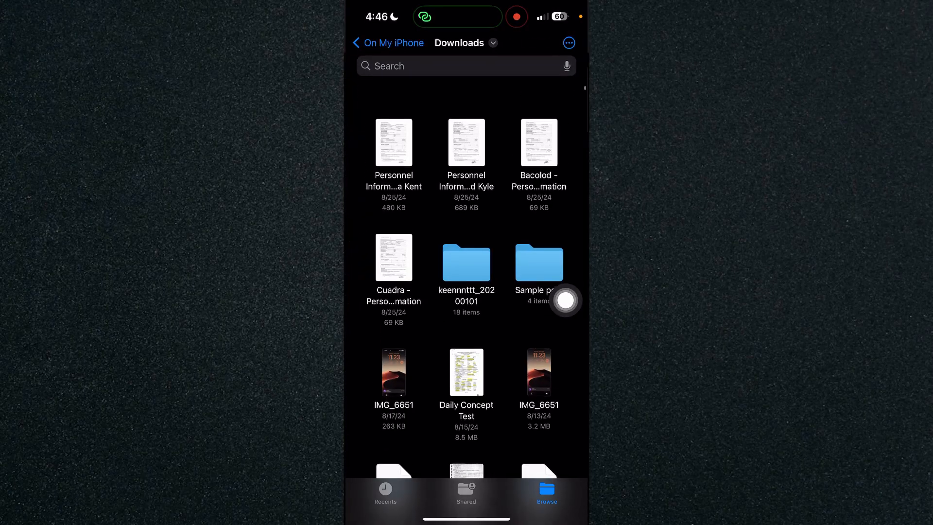